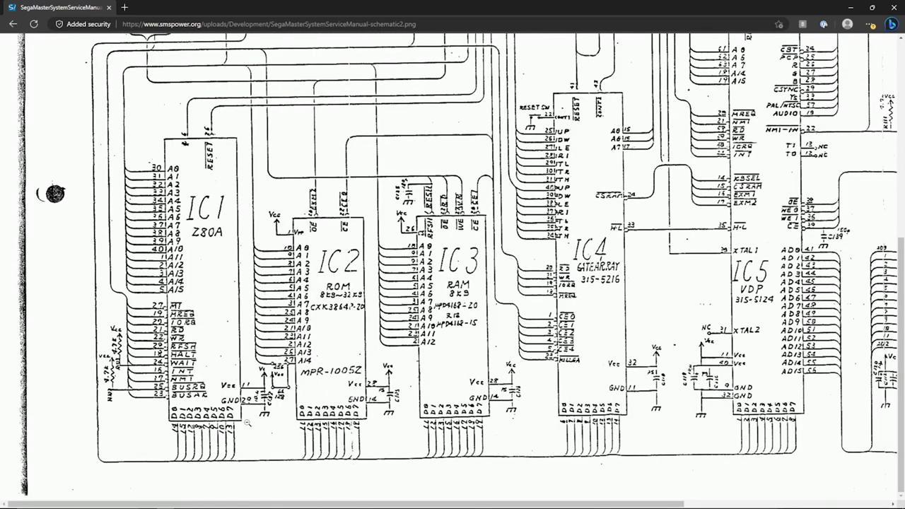
pyautogui.moveTo(212, 244)
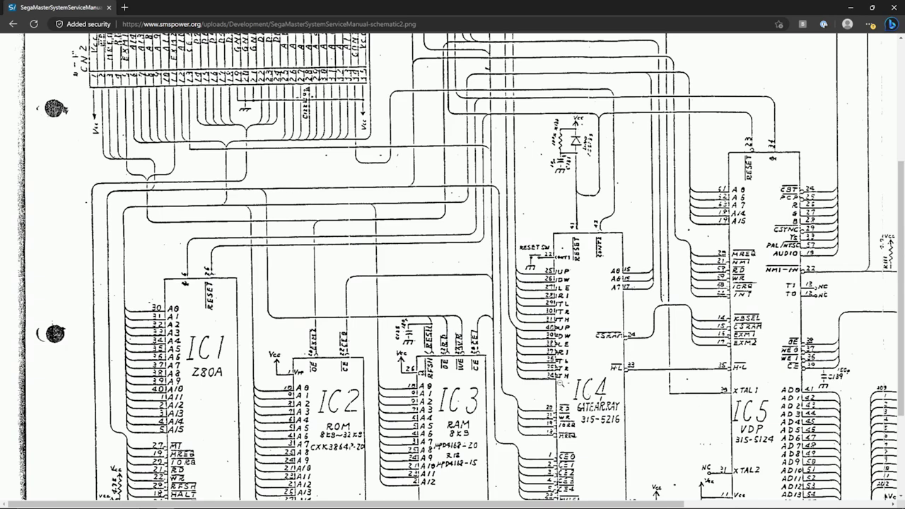
pyautogui.scroll(-3)
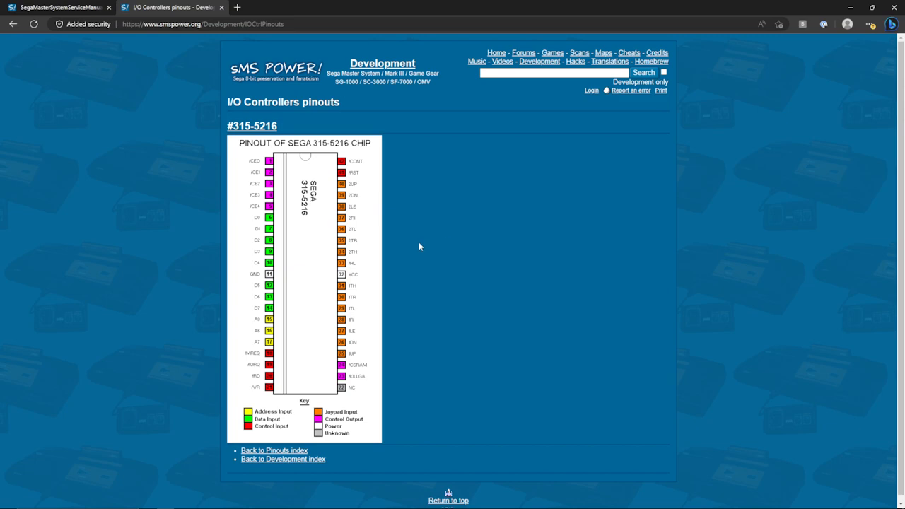
pyautogui.moveTo(350, 146)
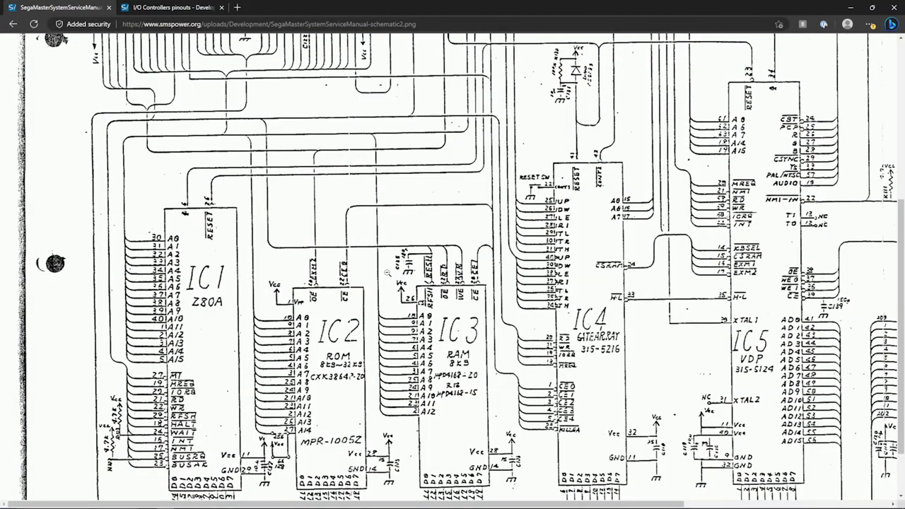
pyautogui.moveTo(368, 105)
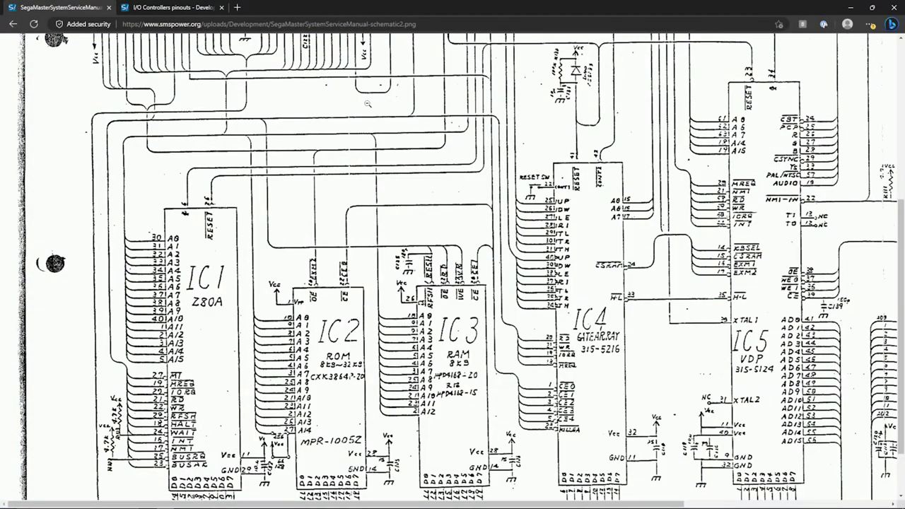
pyautogui.moveTo(607, 385)
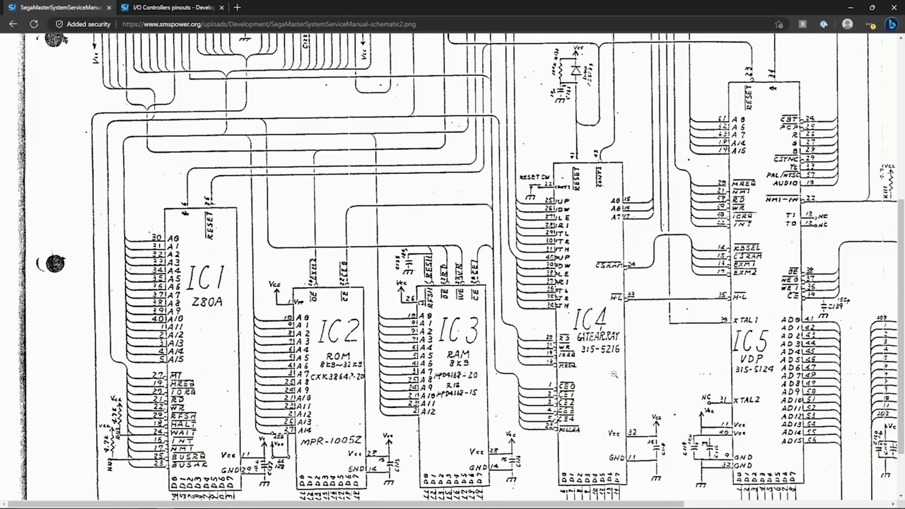